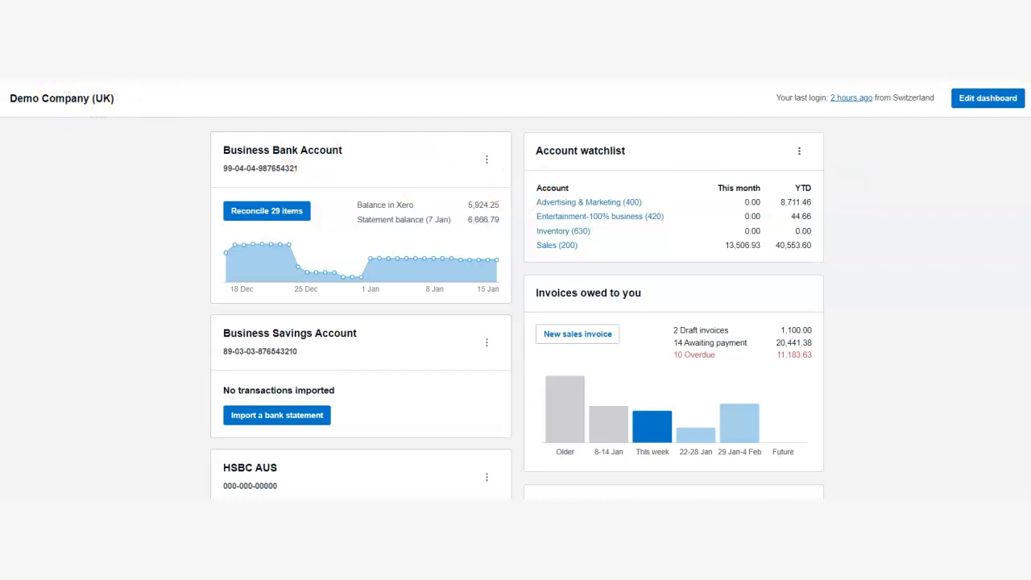
Go to Accounting > Advanced and star Manual journals twice, leaving it favourited.
click(288, 91)
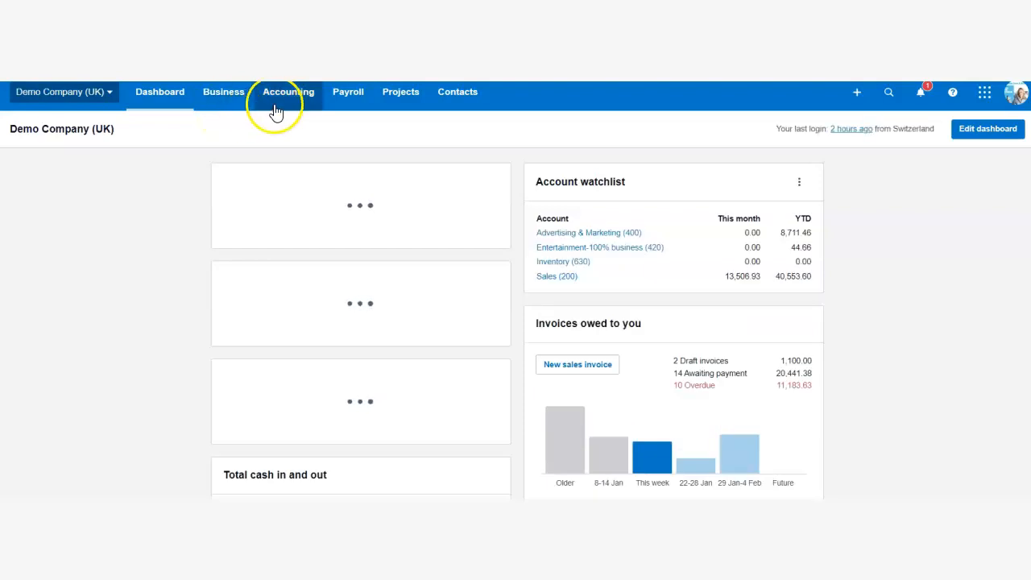
click(287, 91)
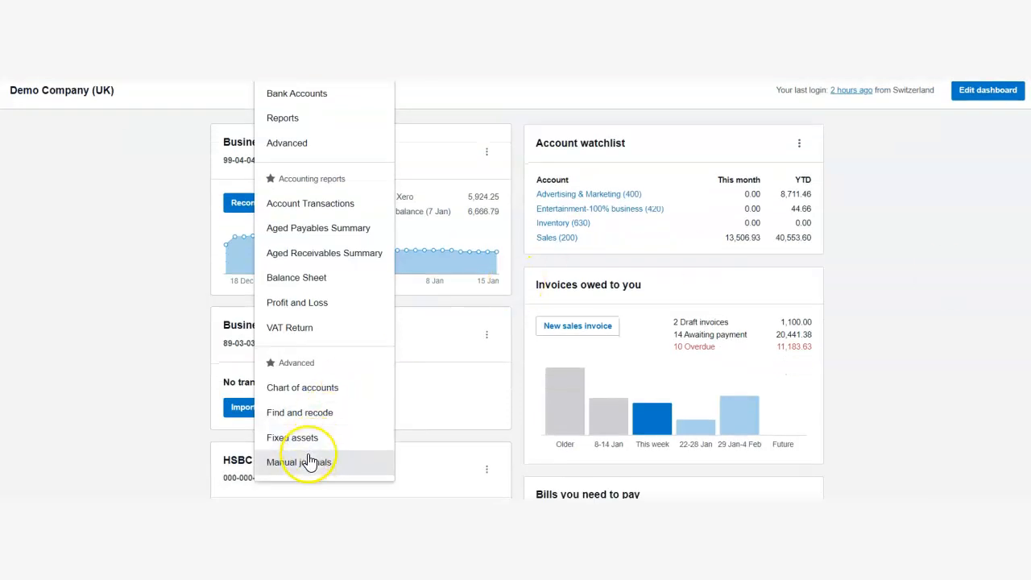
mouse_move(304, 443)
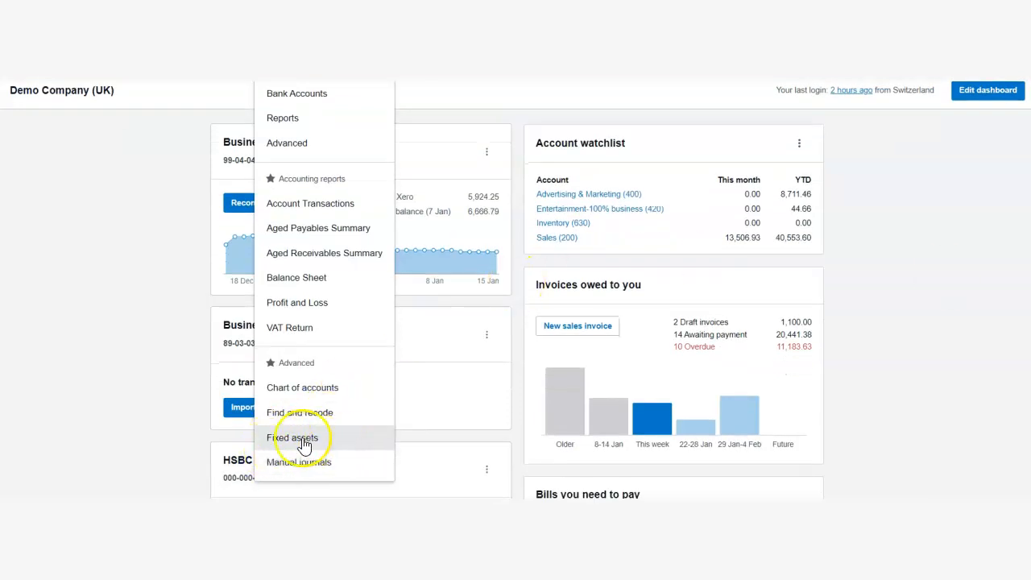
mouse_move(298, 462)
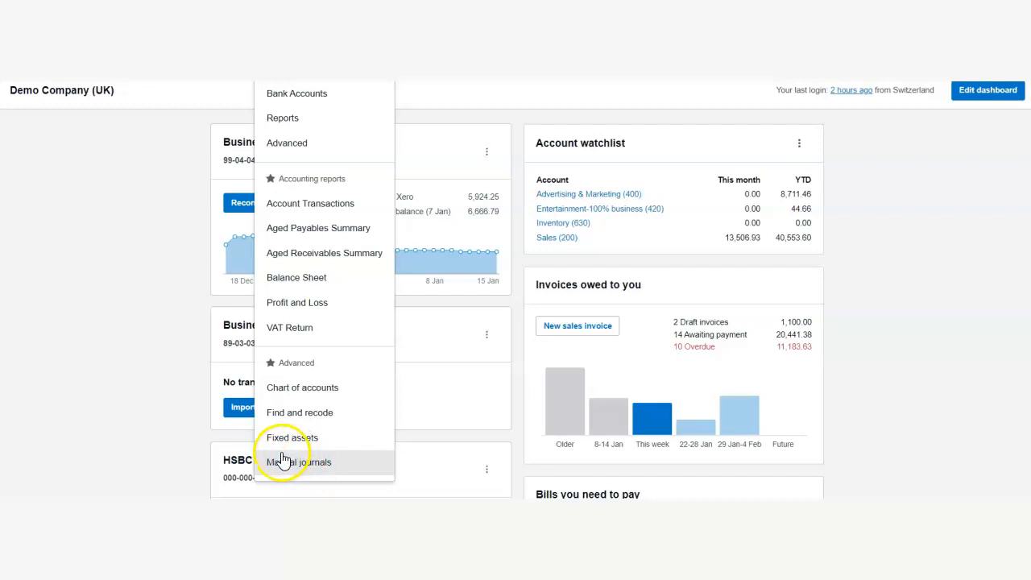
mouse_move(297, 142)
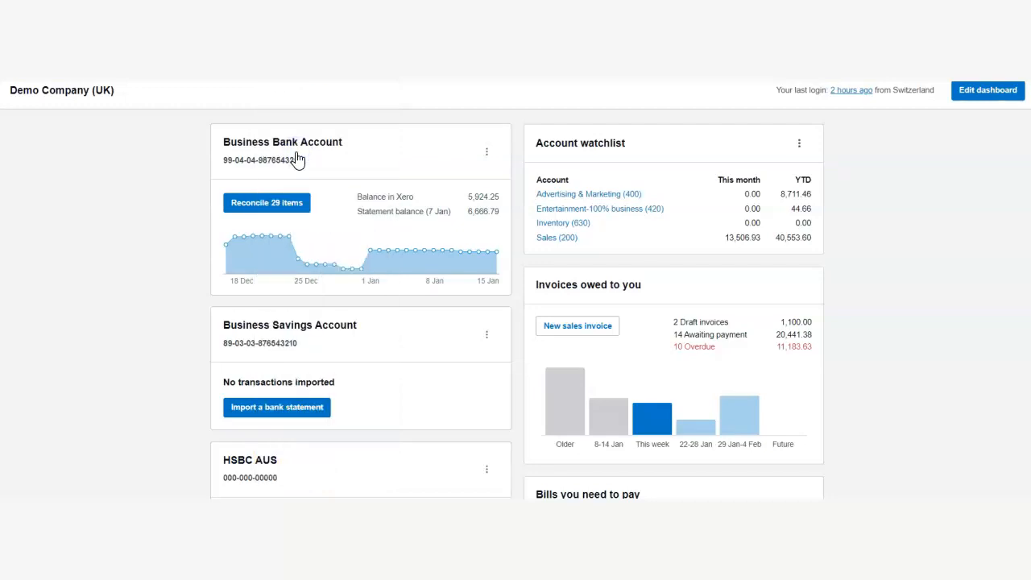
click(287, 91)
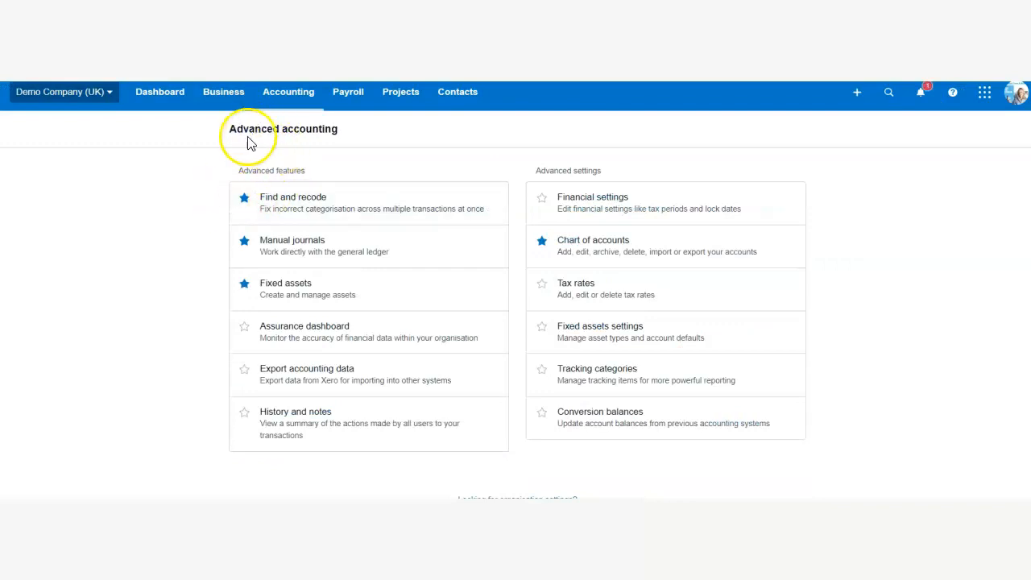
mouse_move(266, 246)
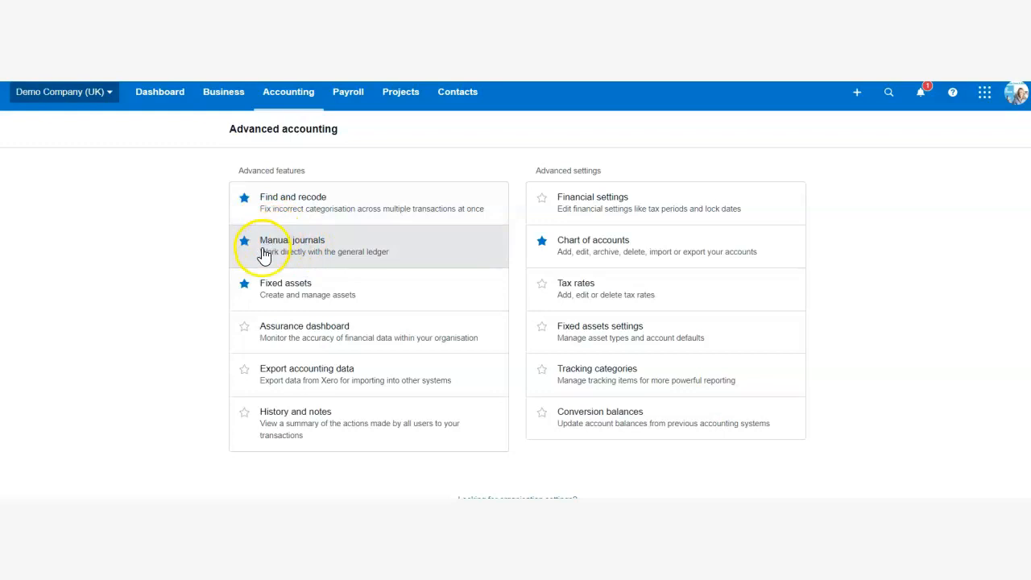
mouse_move(296, 239)
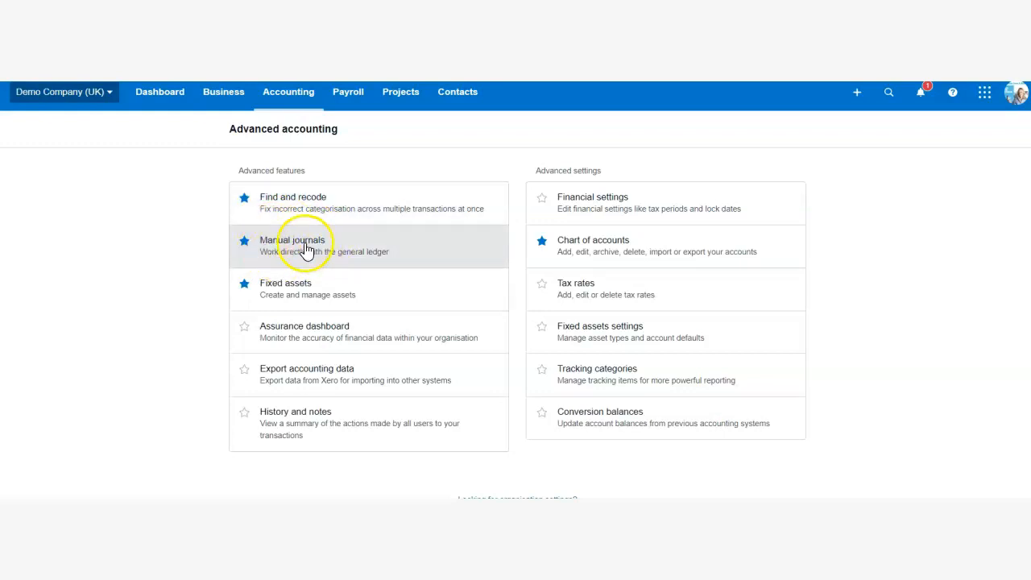
click(244, 244)
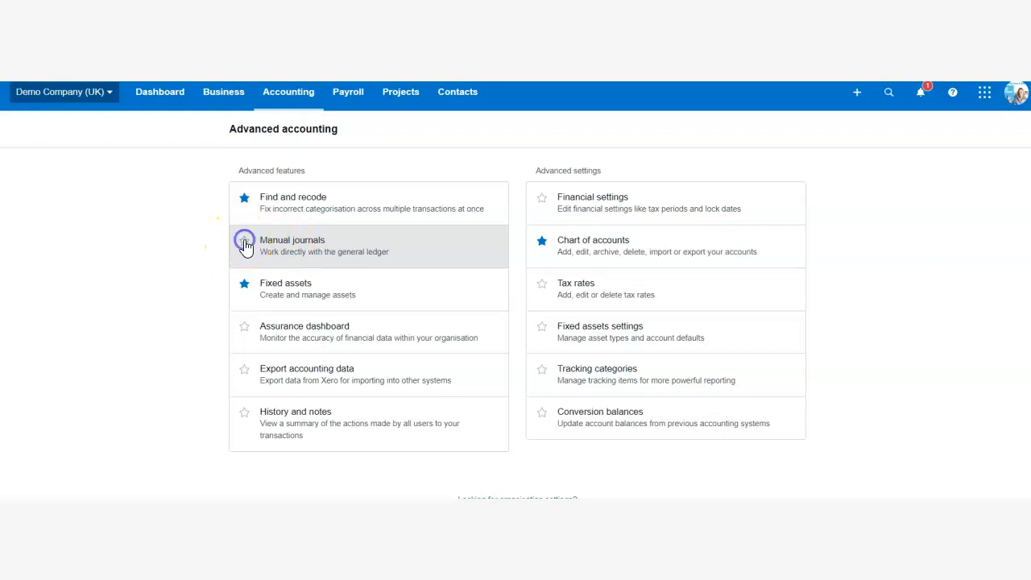
click(245, 244)
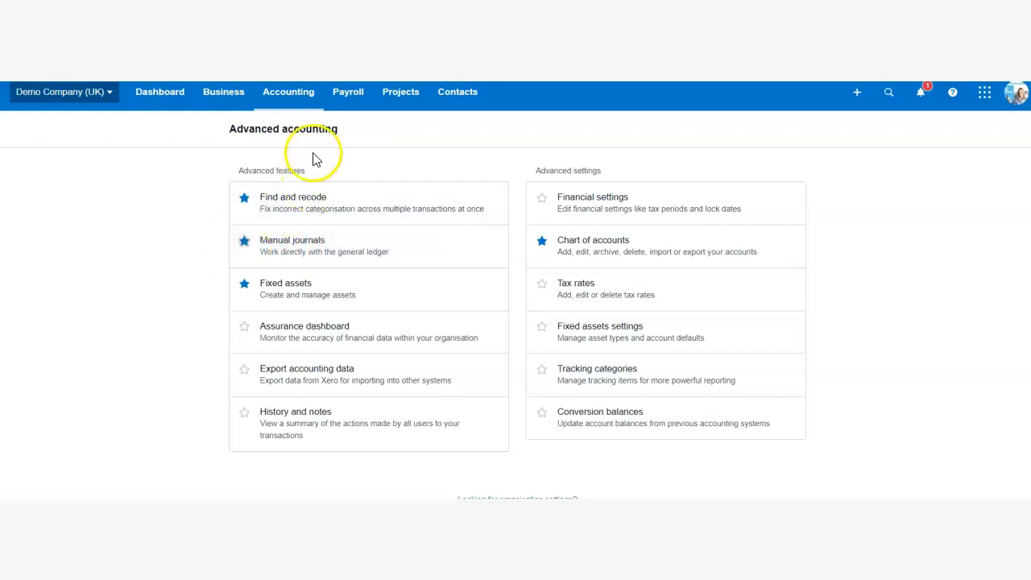
Search reports for 'journal' and open the Journal Report for 1–31 January 2023.
click(287, 91)
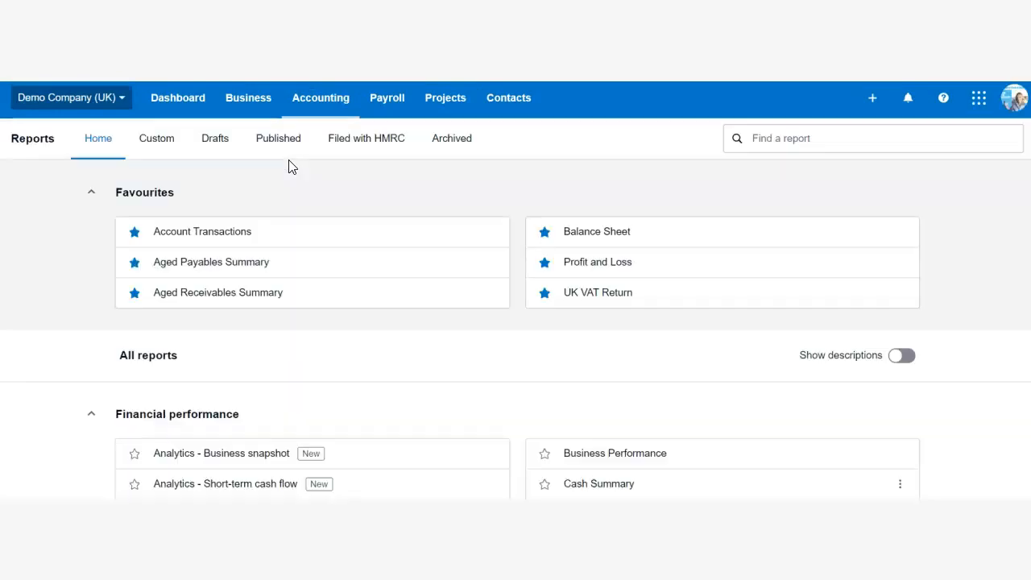
mouse_move(765, 112)
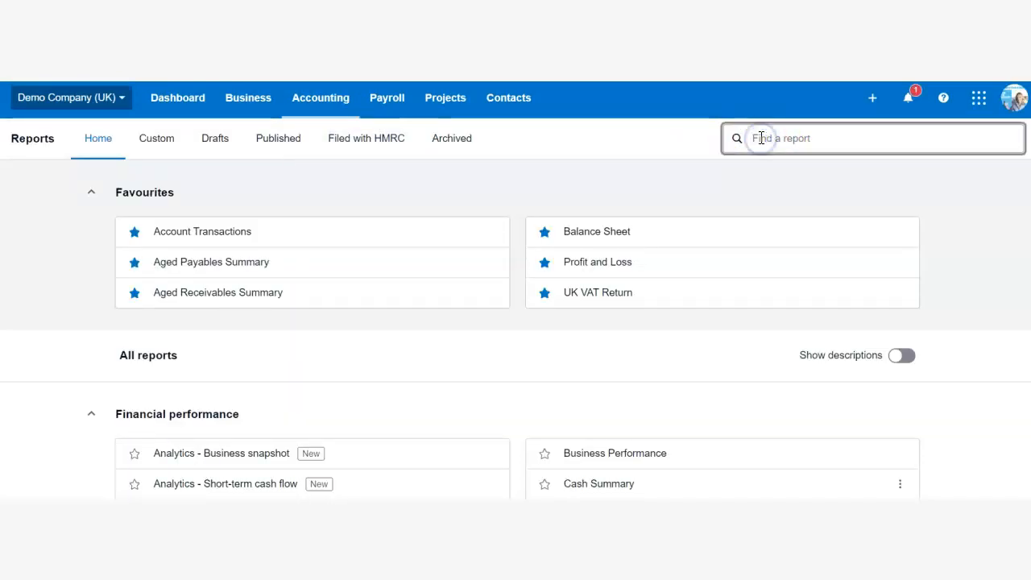
text(journal)
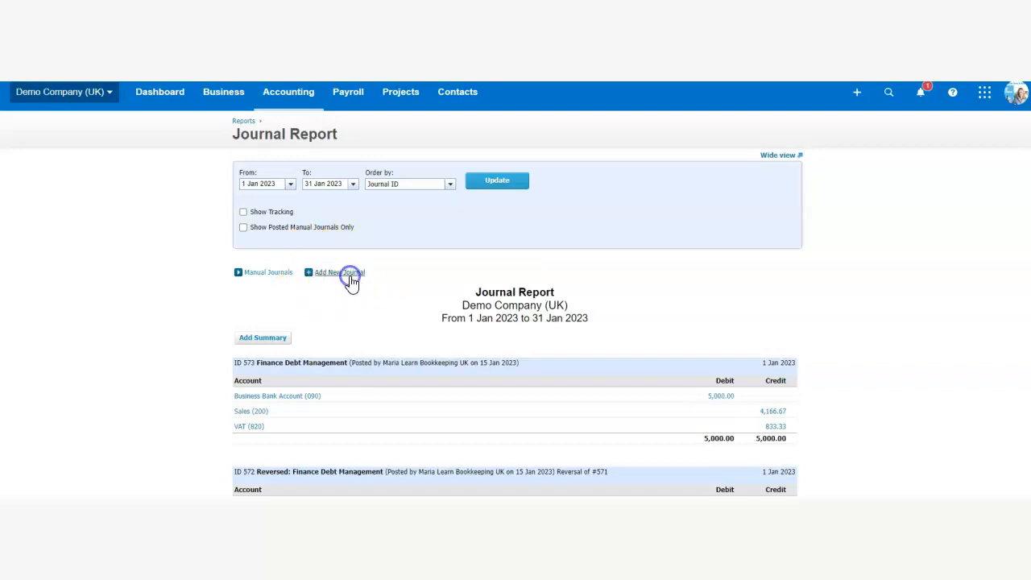
Use Add New Journal on the Journal Report to get a blank manual journal form.
click(337, 272)
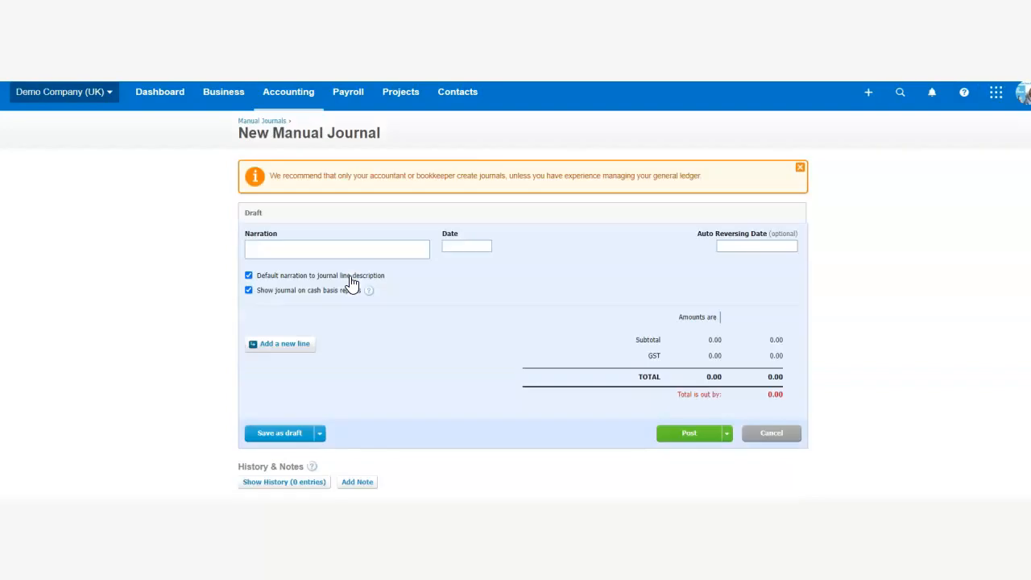
click(279, 343)
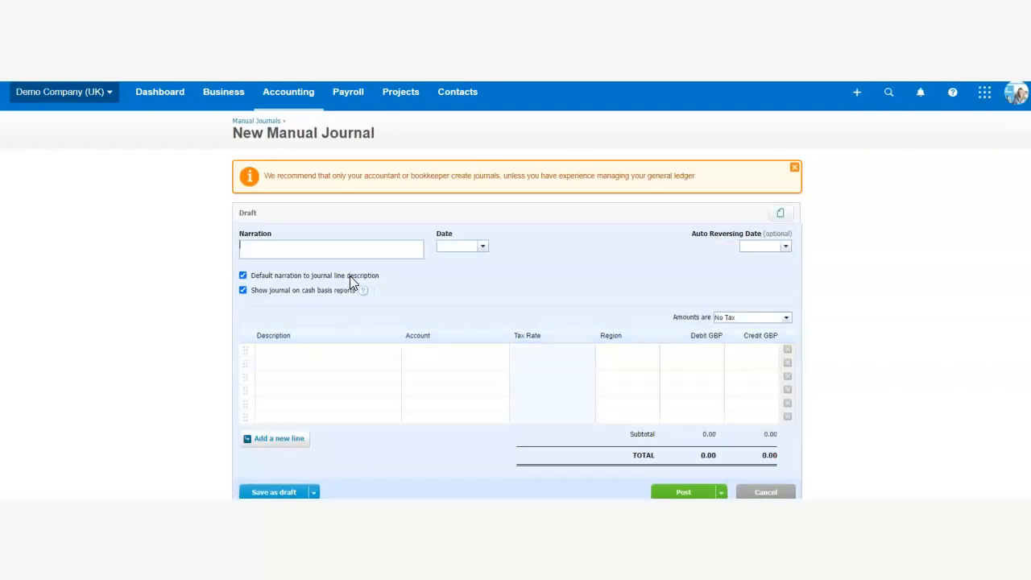
mouse_move(128, 439)
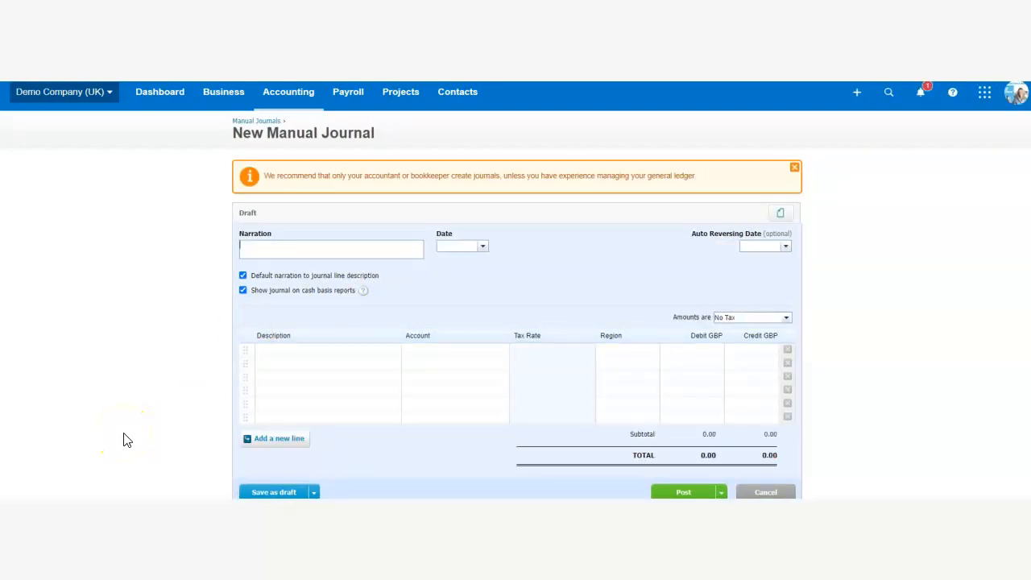